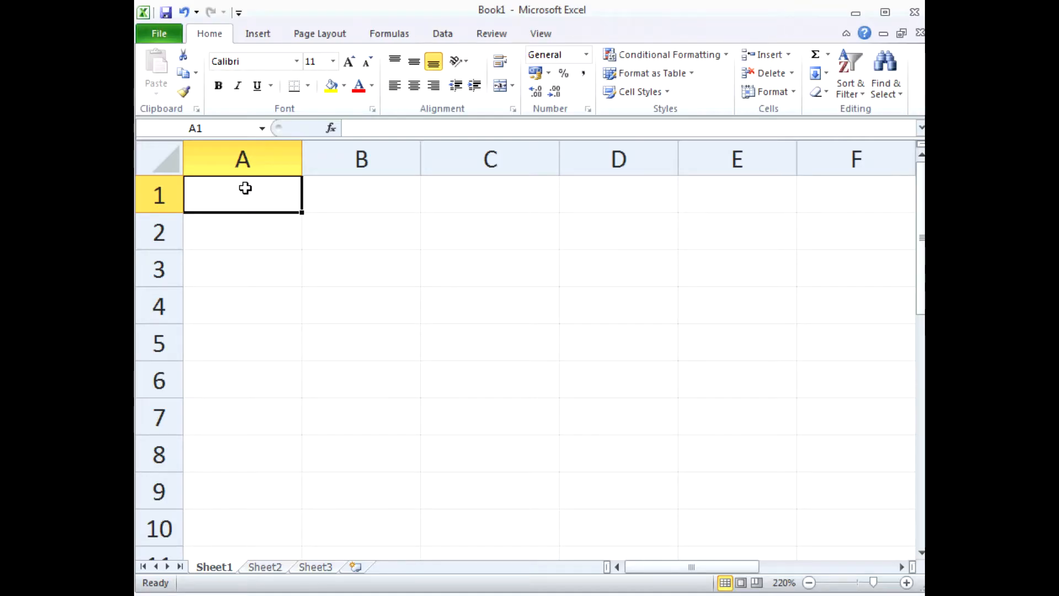
Enter 'January' in cell A1 and confirm it.
type("January")
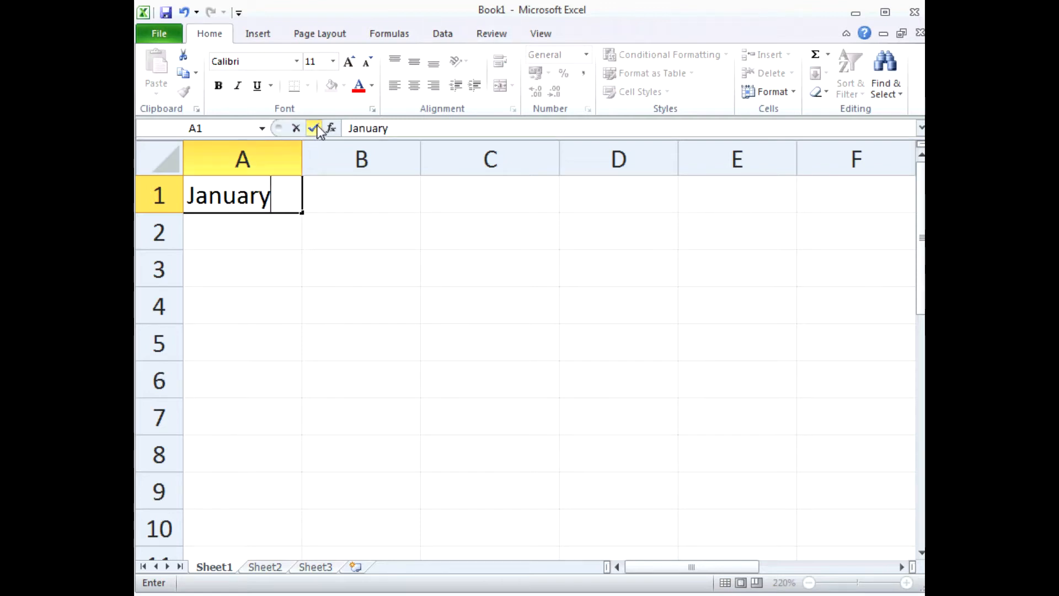
left_click(314, 129)
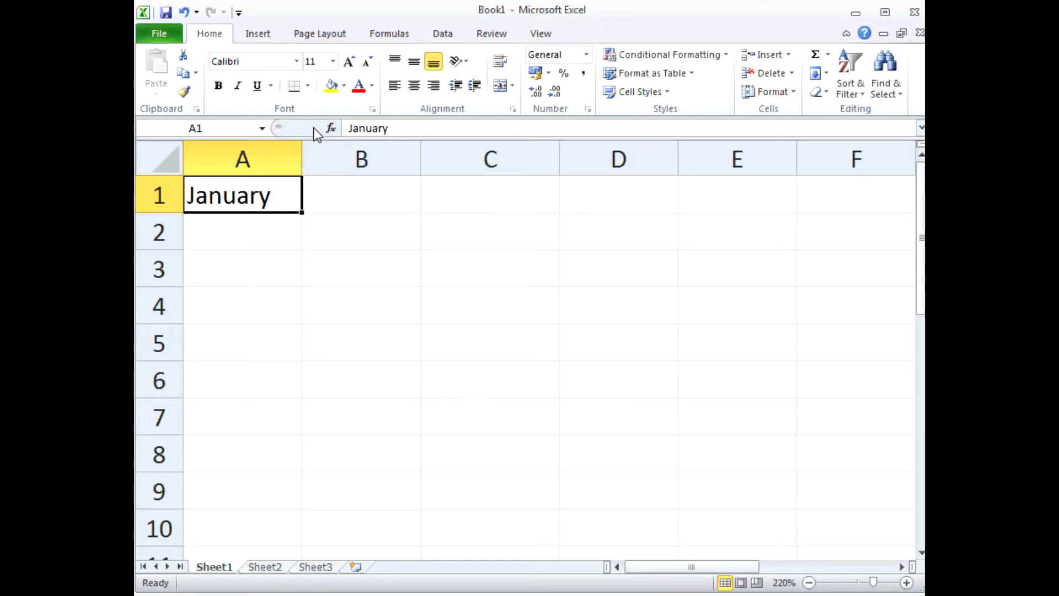
mouse_move(307, 223)
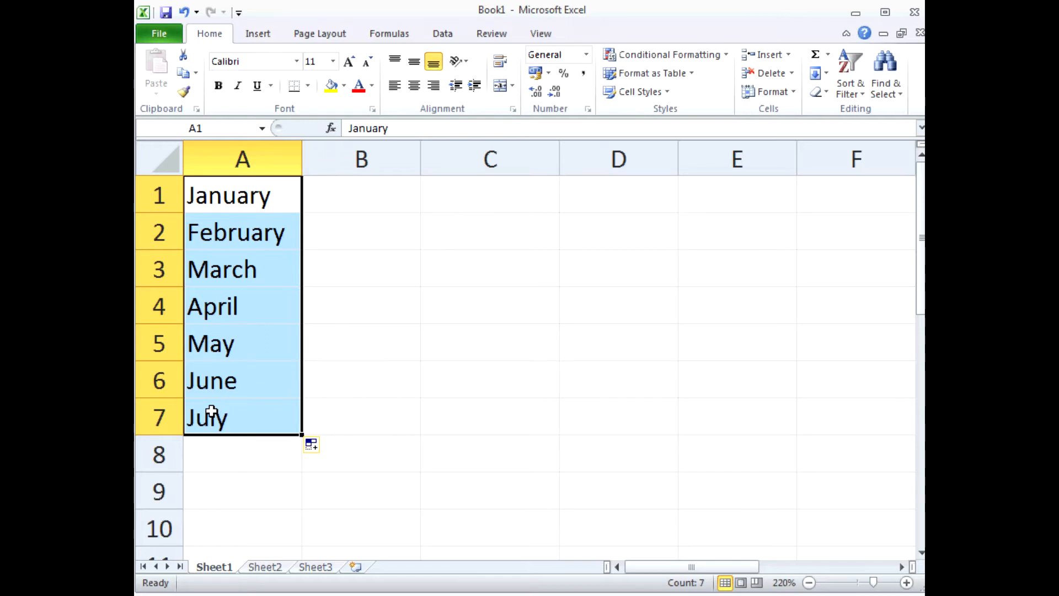
Enter 'Monday' in cell B1, correcting a stray typo.
left_click(361, 195)
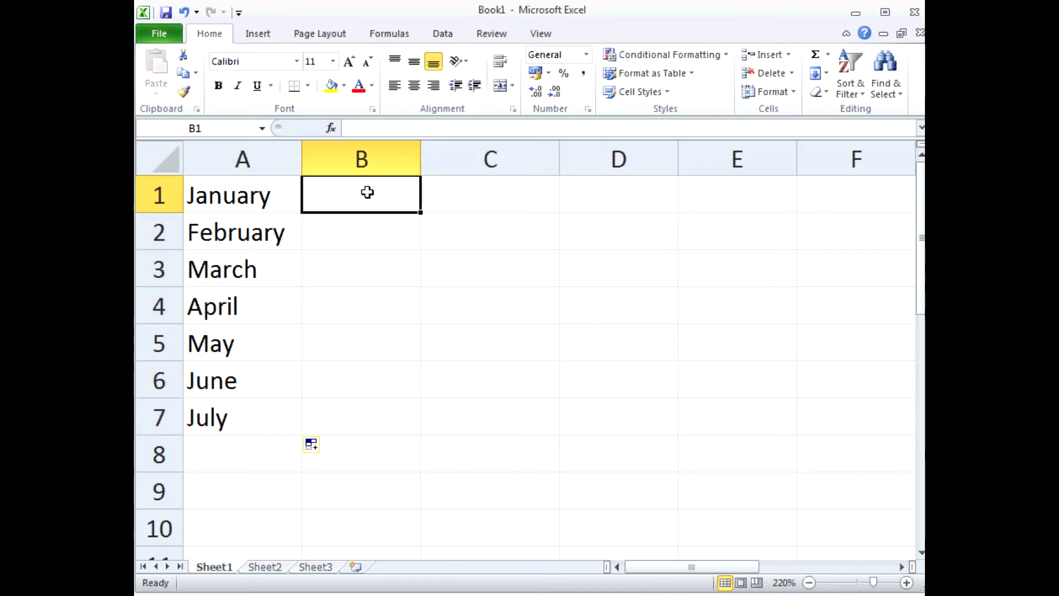
type("Mona")
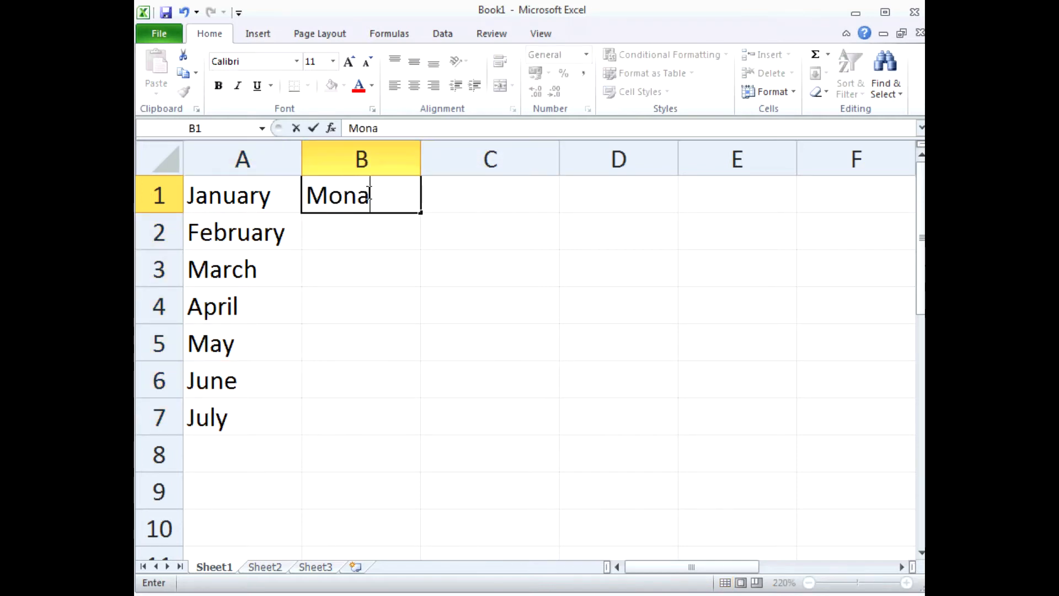
key("Backspace")
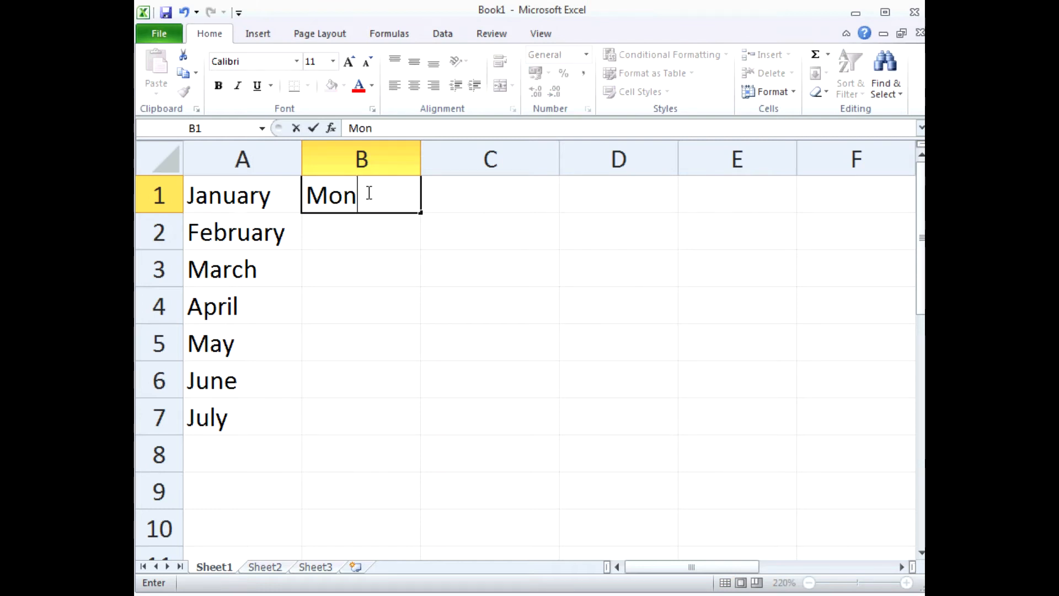
type("day")
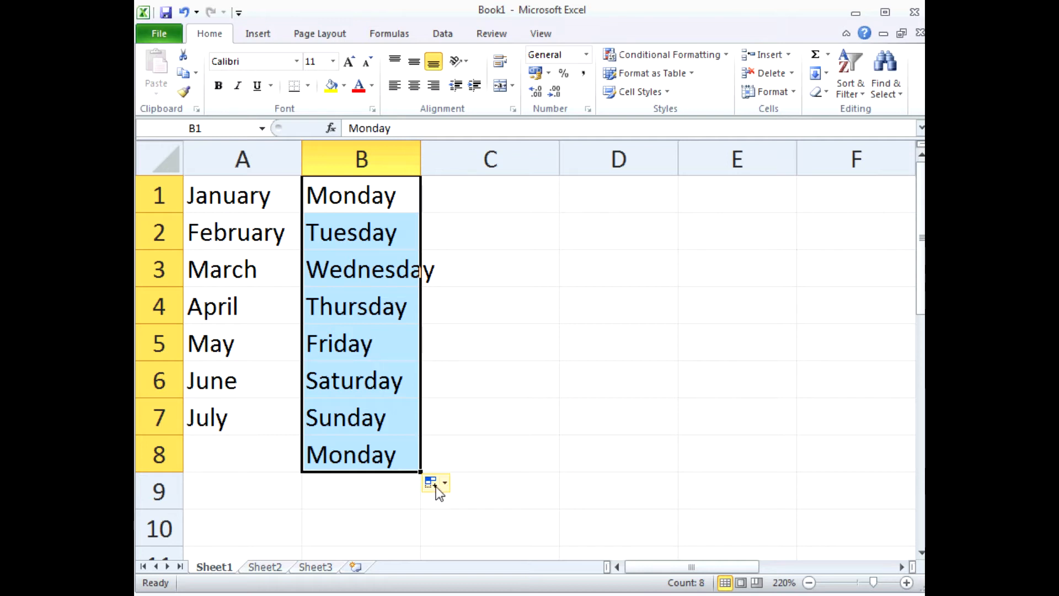
Use Auto Fill Options on column B to try Copy Cells, then Fill Weekdays.
left_click(435, 482)
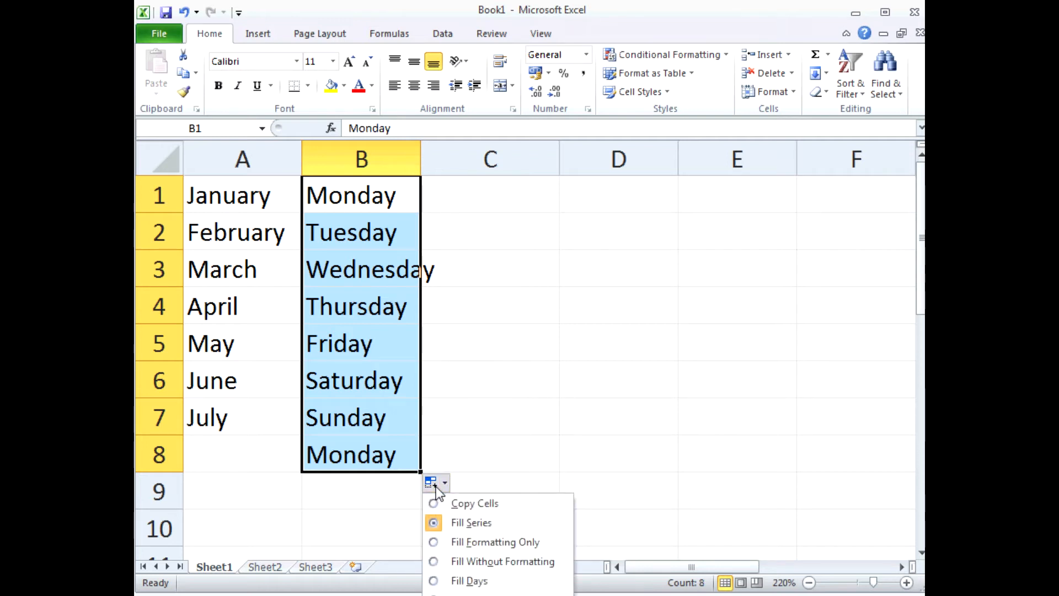
mouse_move(474, 503)
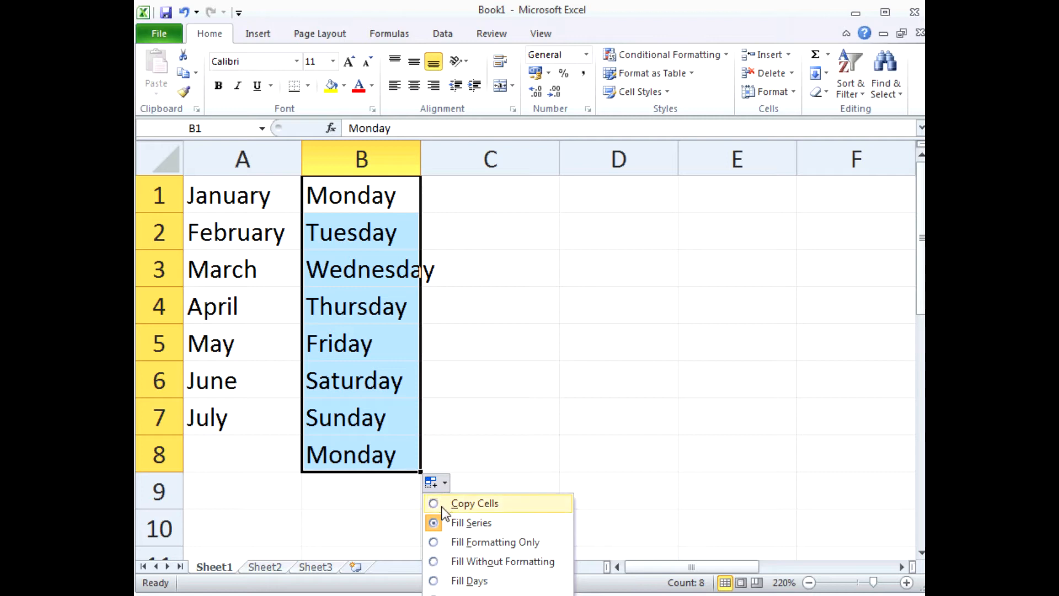
left_click(474, 502)
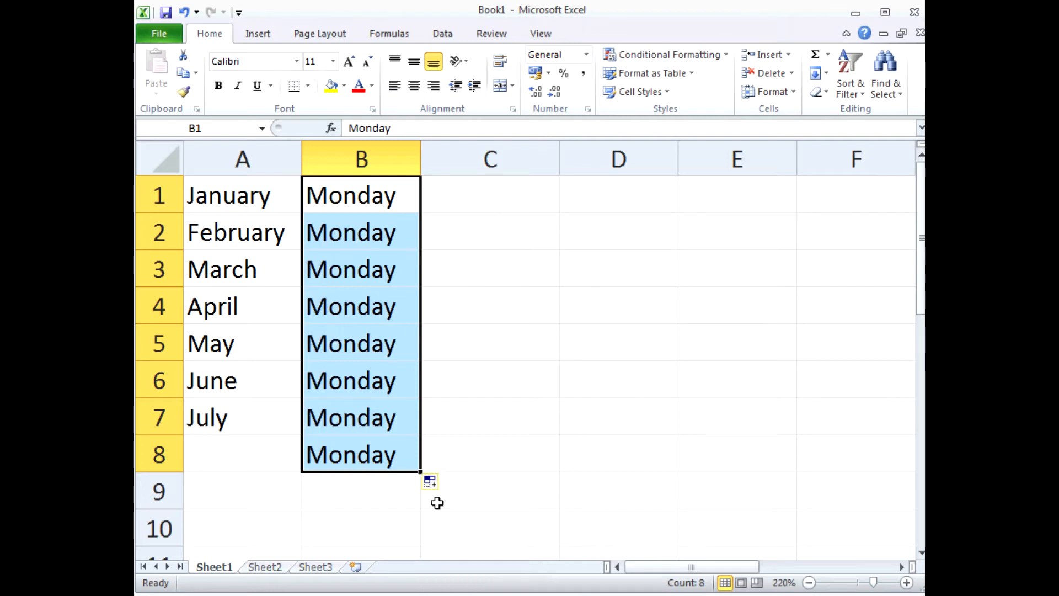
left_click(445, 482)
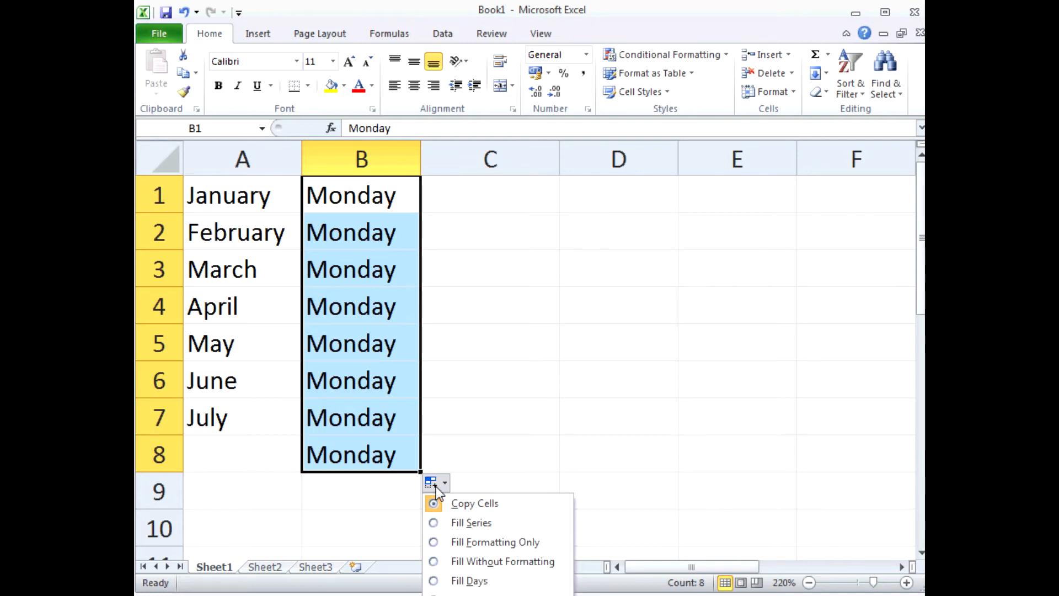
mouse_move(468, 580)
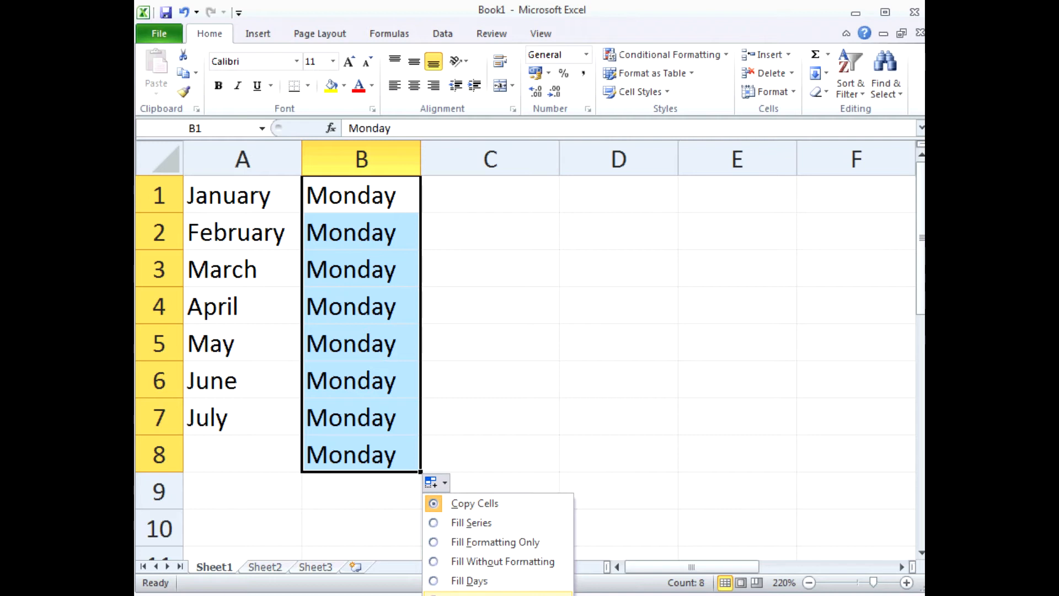
left_click(469, 580)
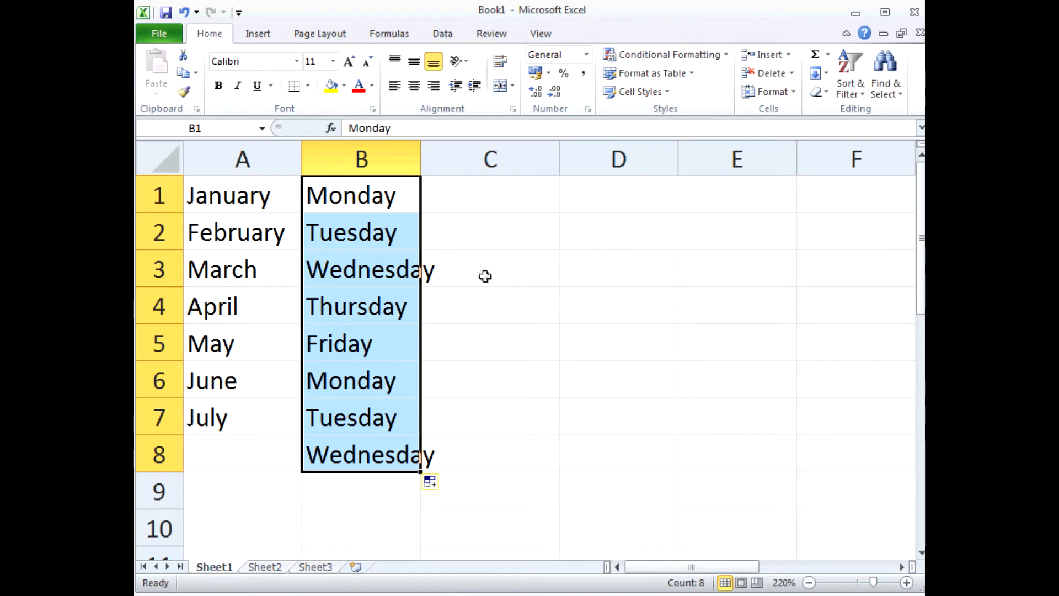
Enter the starting date 1/04/12 in cell C1.
left_click(489, 196)
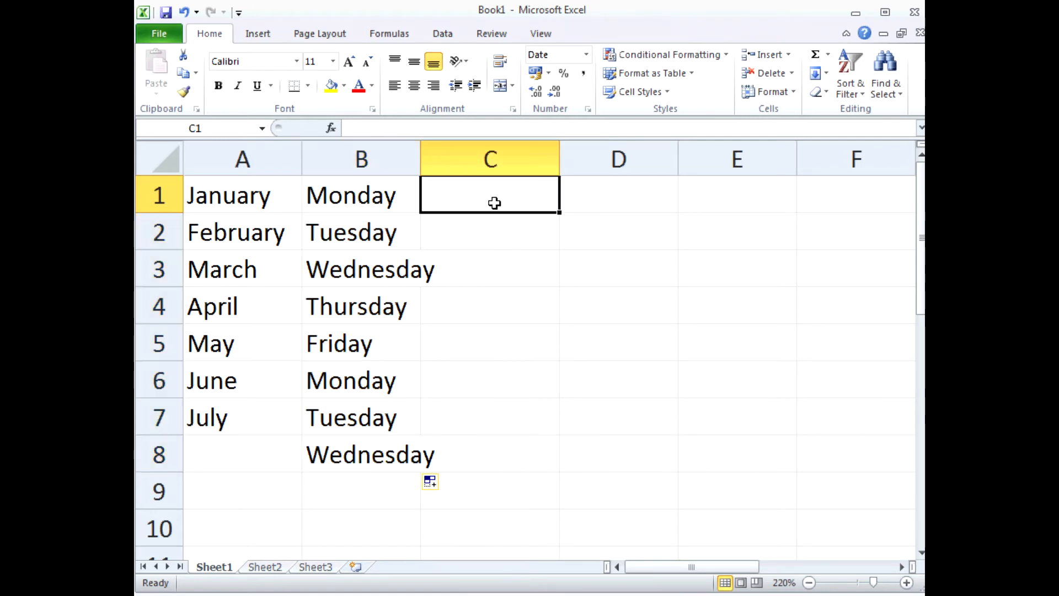
type("1")
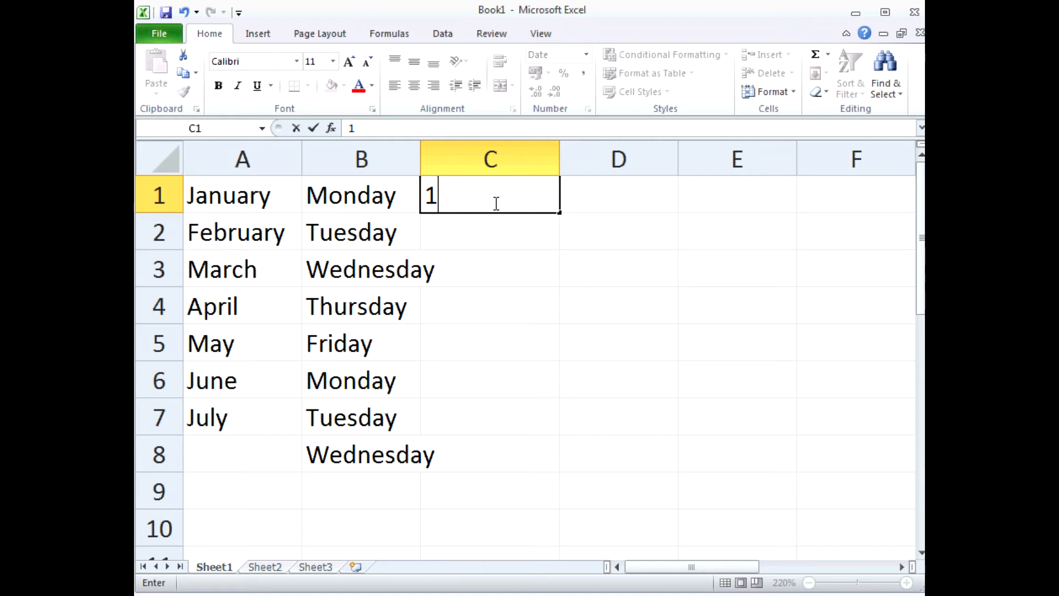
type("/04/12")
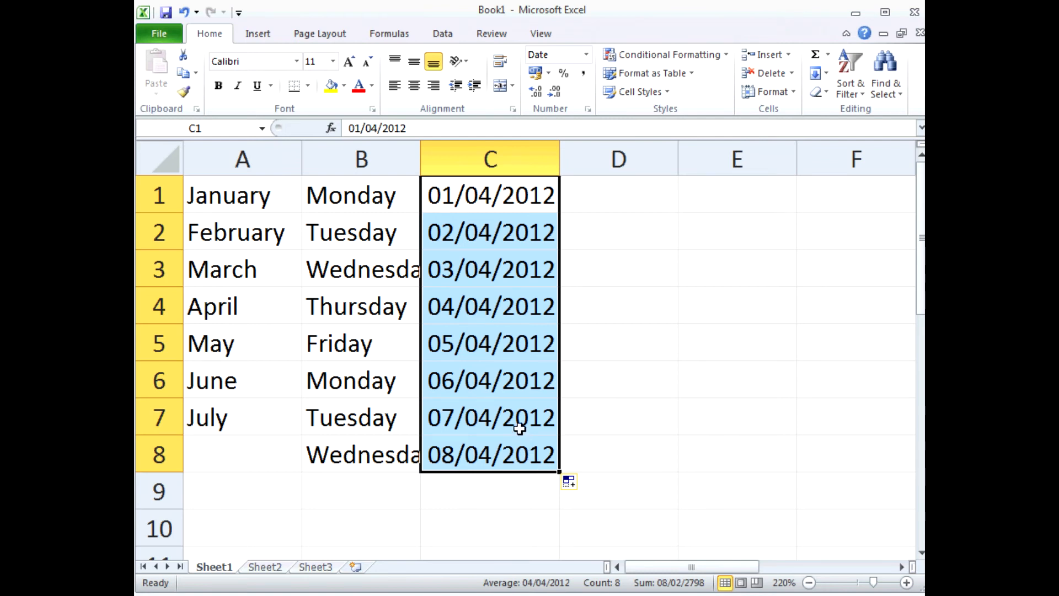
Try Copy Cells and Fill Weekdays on column C, then Fill Months.
left_click(571, 482)
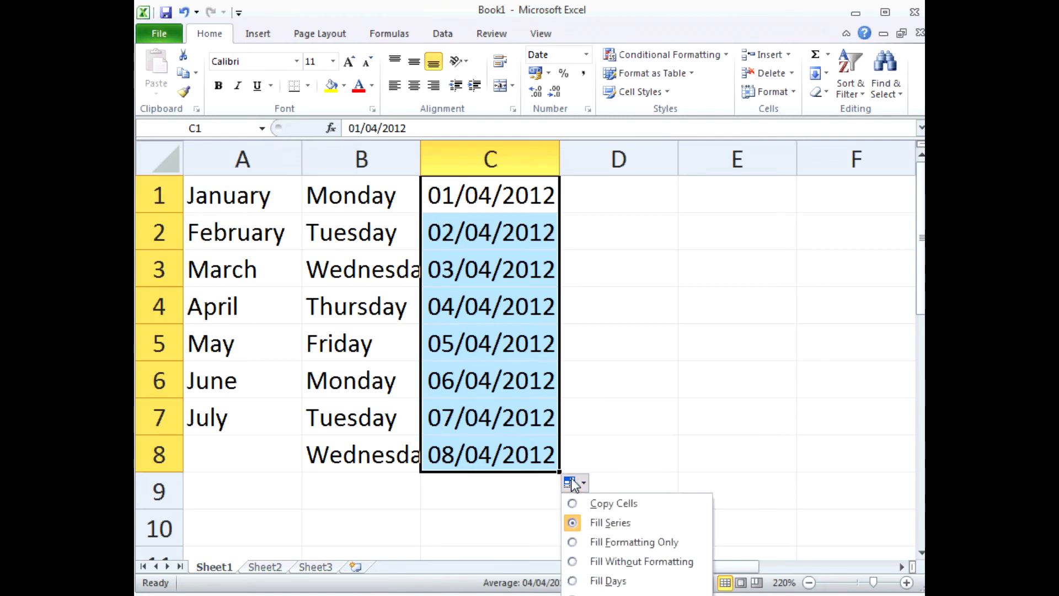
left_click(612, 502)
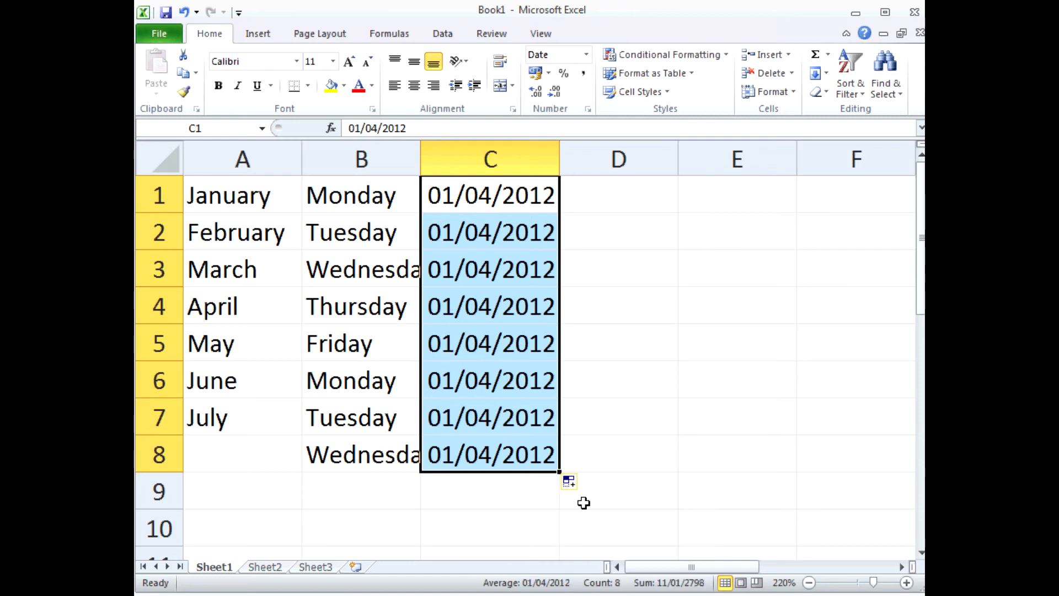
left_click(583, 482)
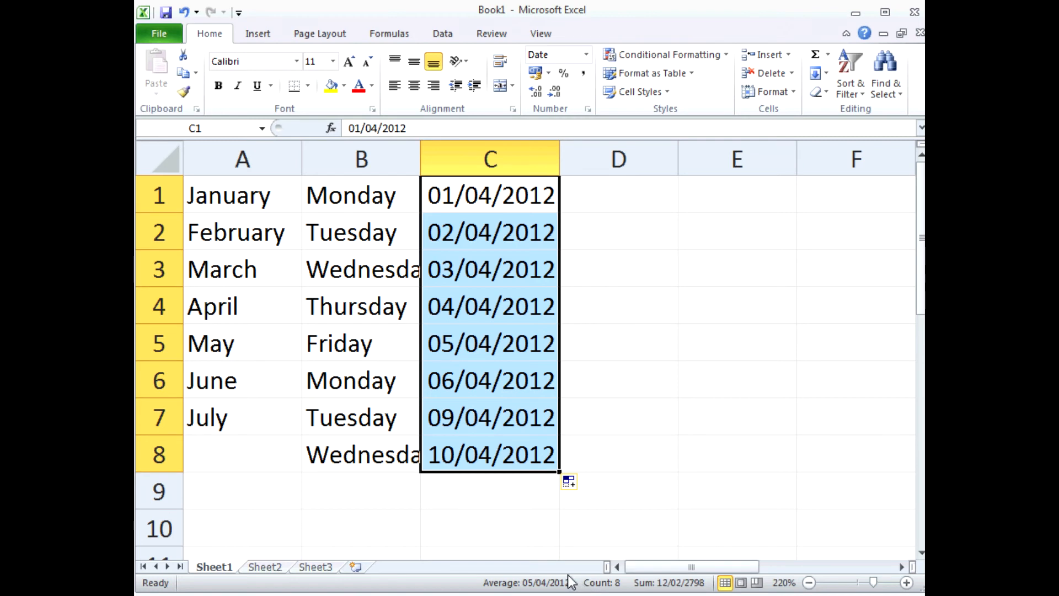
mouse_move(559, 572)
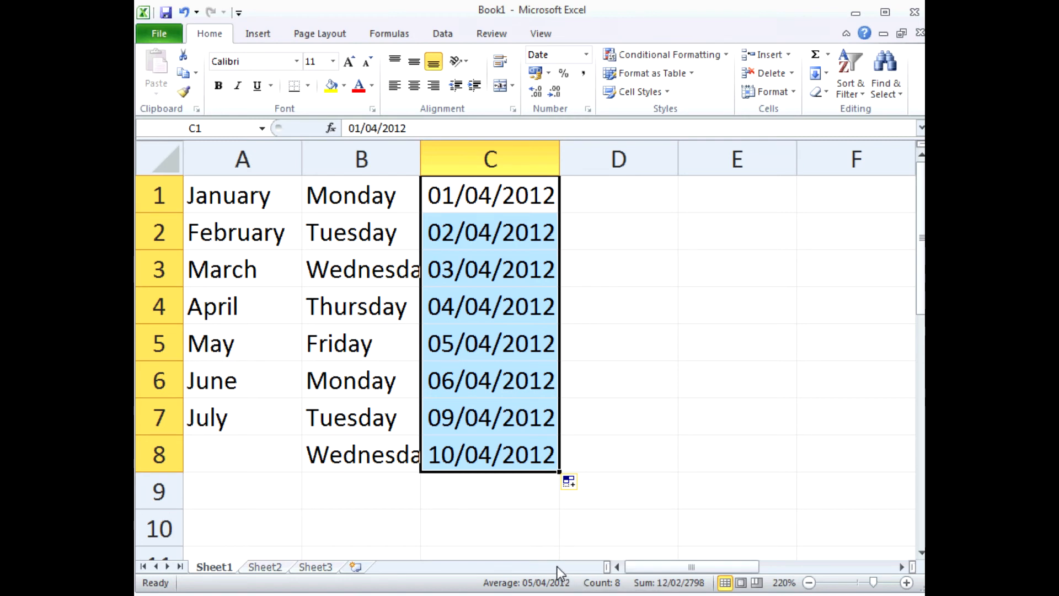
left_click(570, 481)
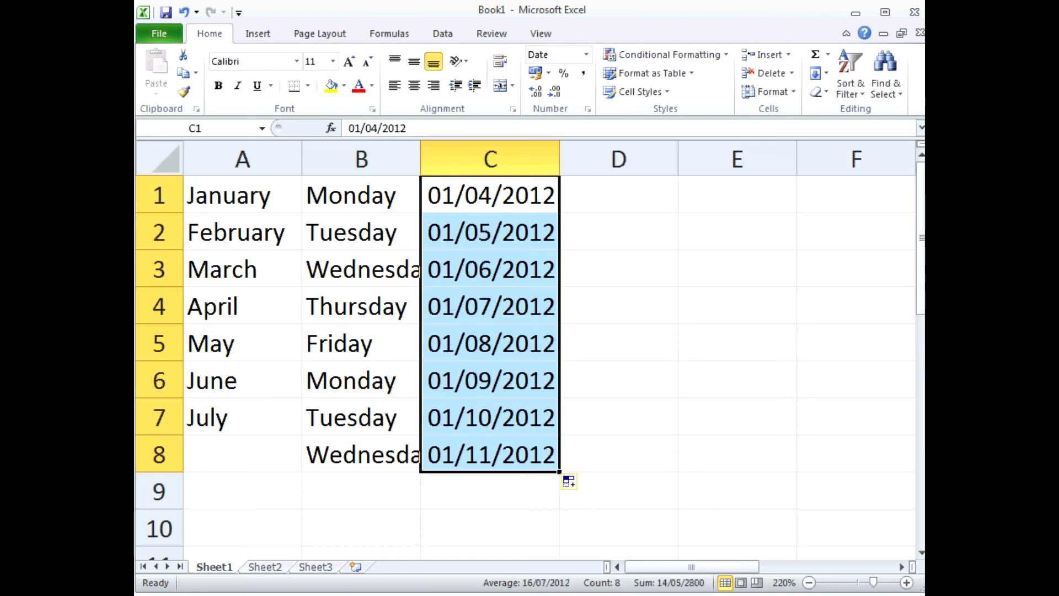
mouse_move(622, 534)
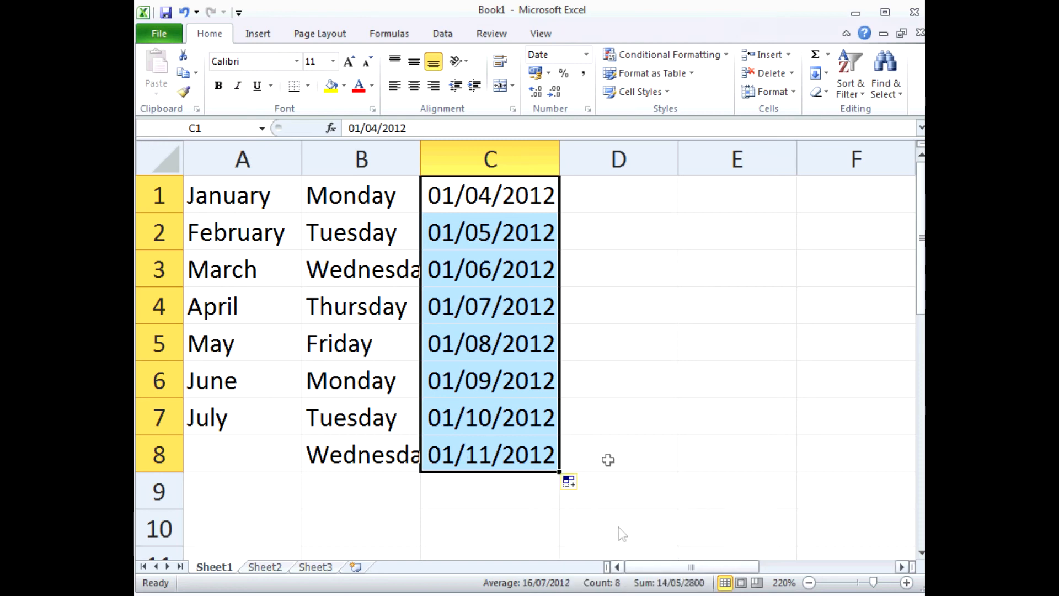
left_click(574, 481)
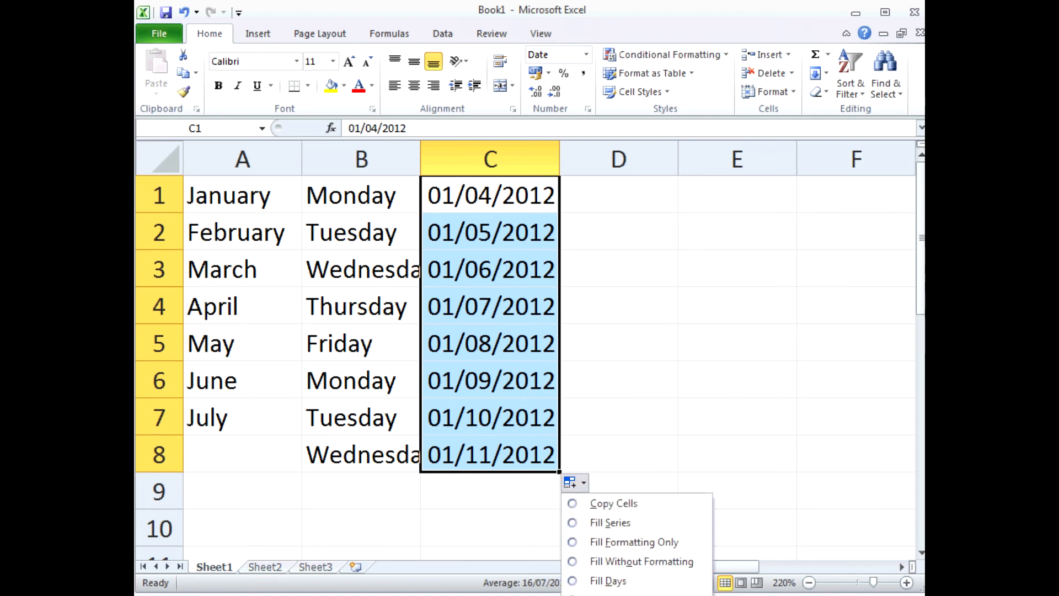